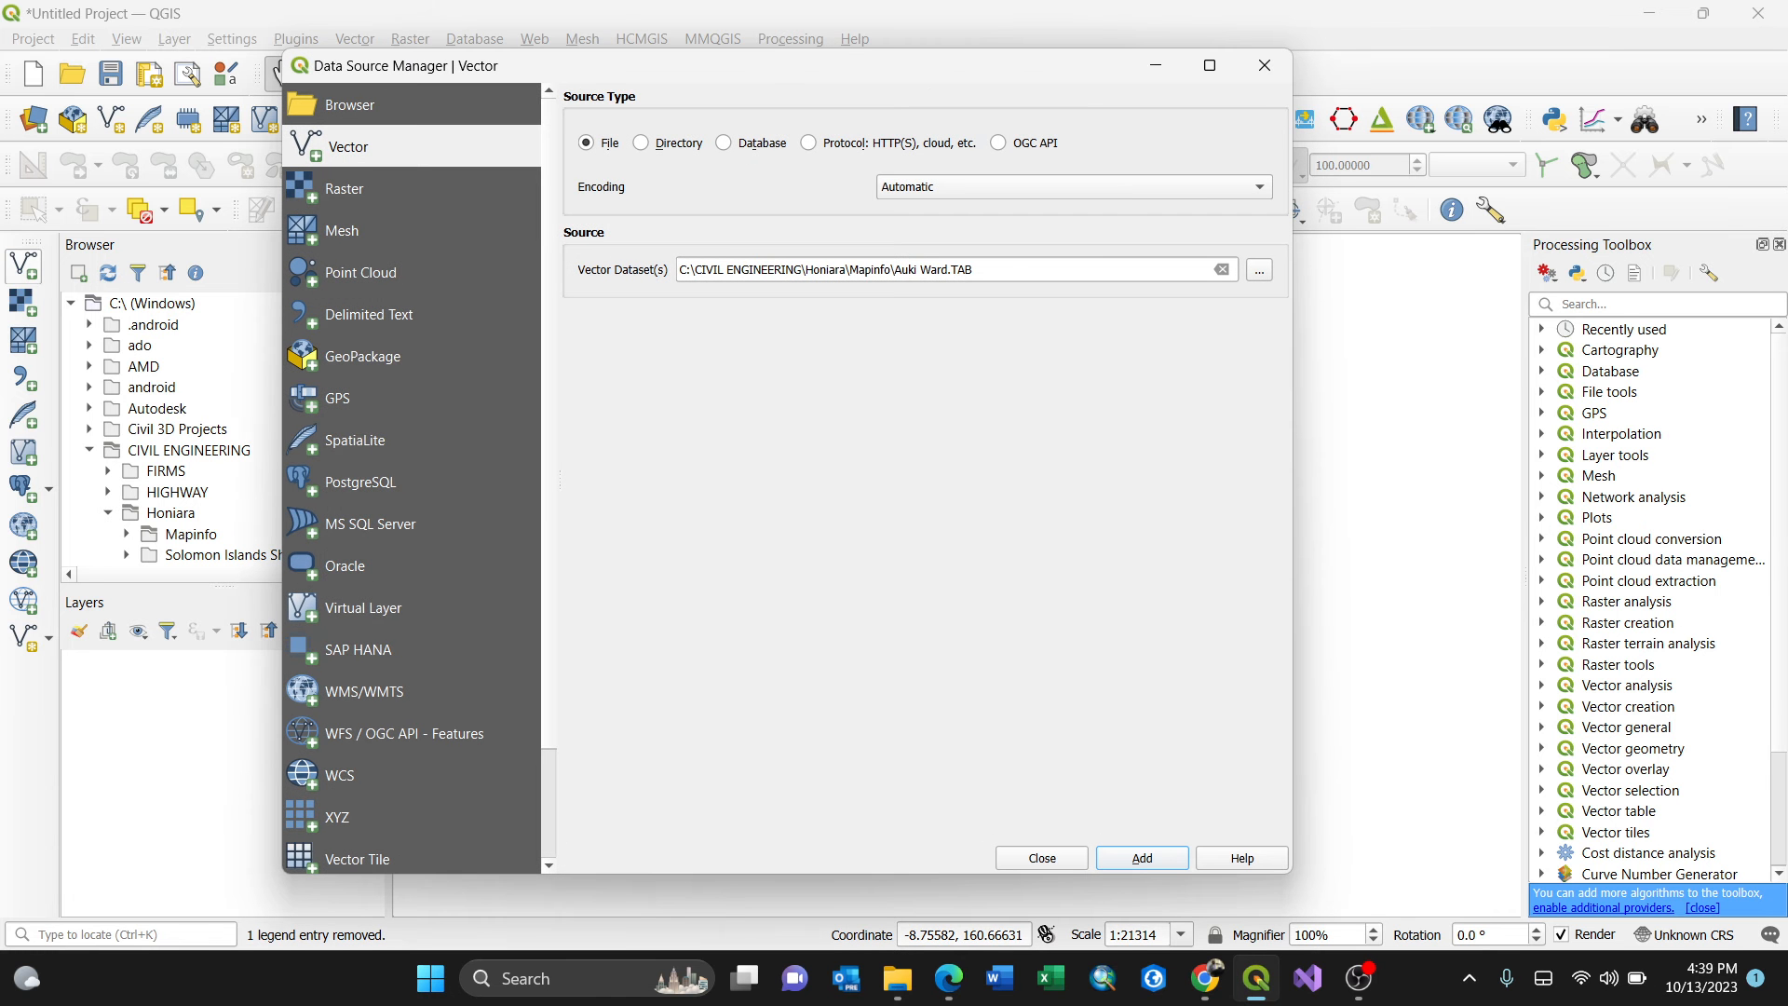
Step: Browse for a vector dataset and filter the file list to MapInfo files only
click(1258, 270)
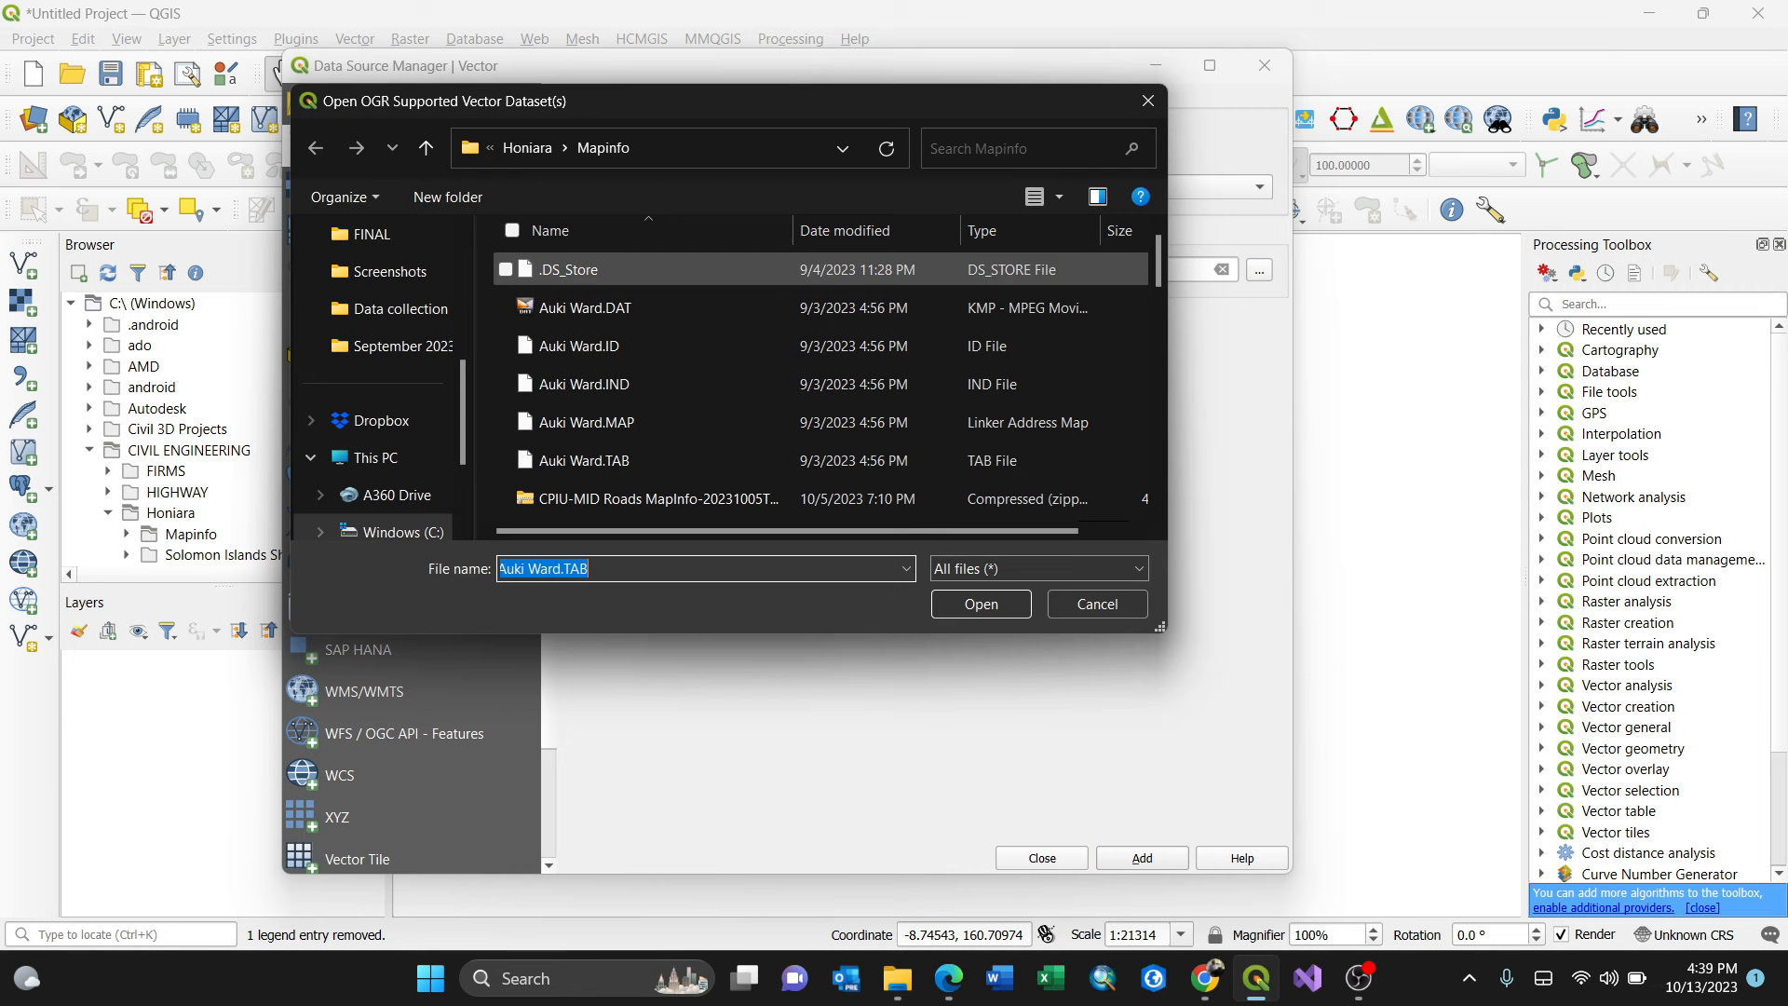
click(584, 307)
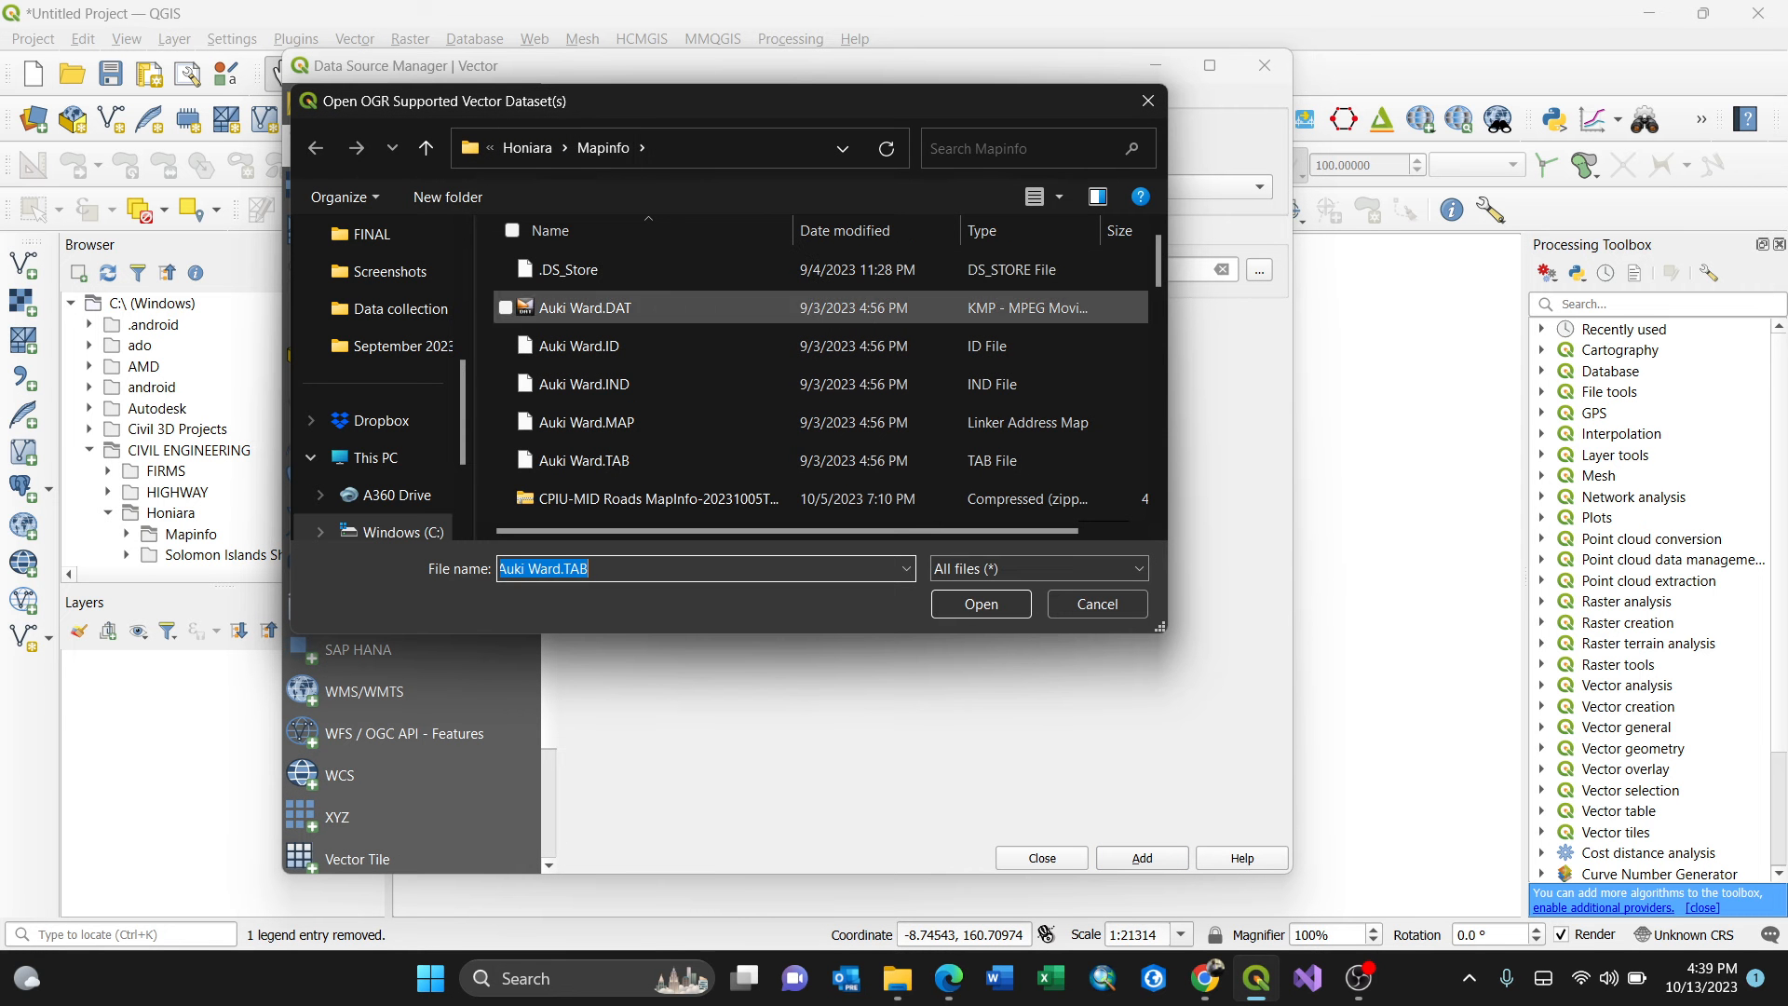
click(1036, 568)
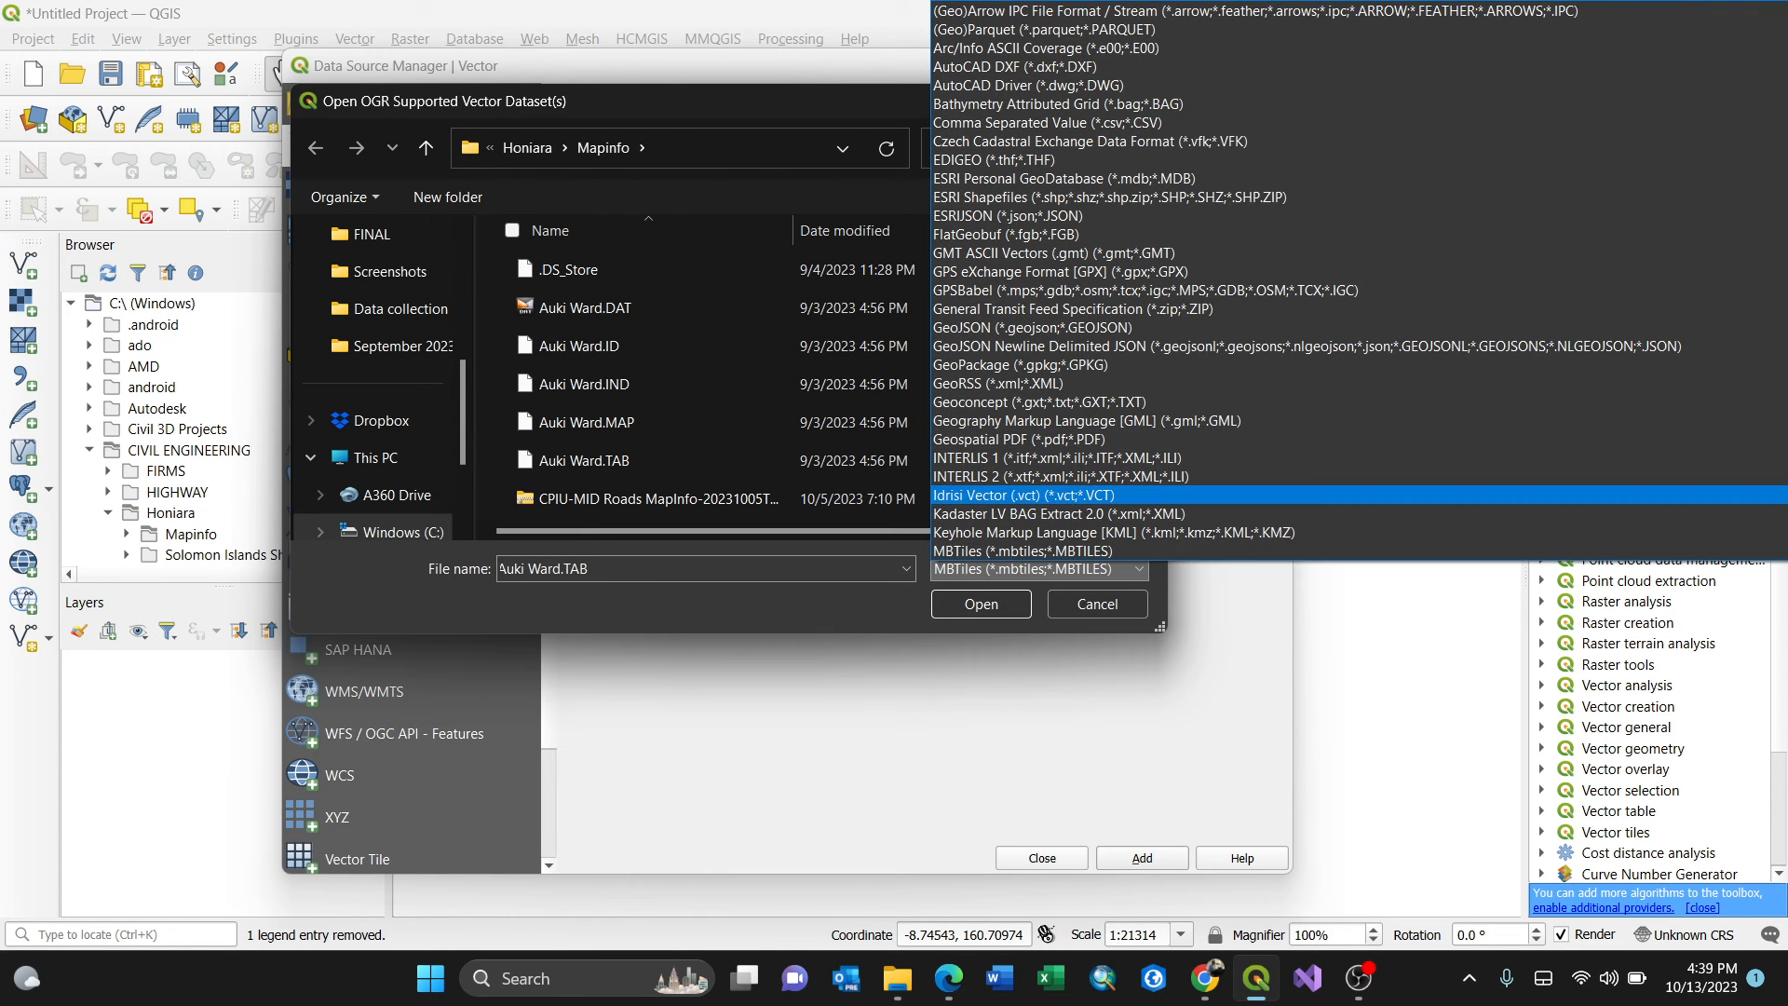
scroll(down, 3)
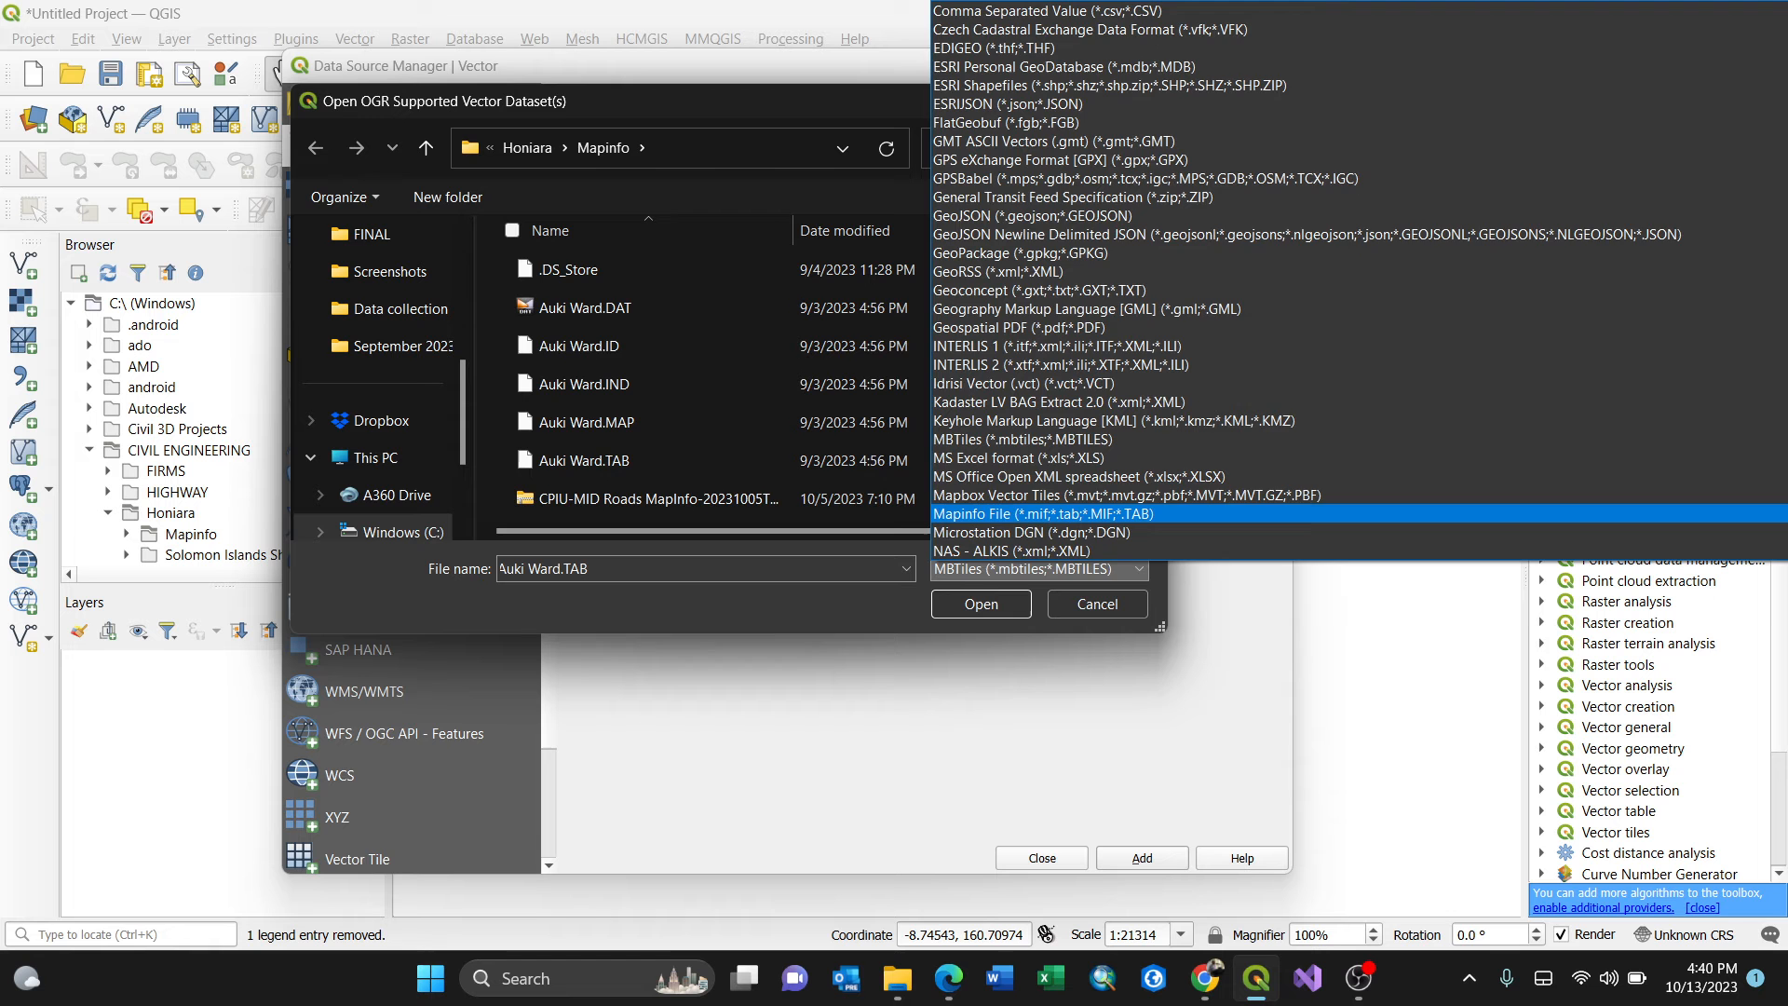
click(1023, 514)
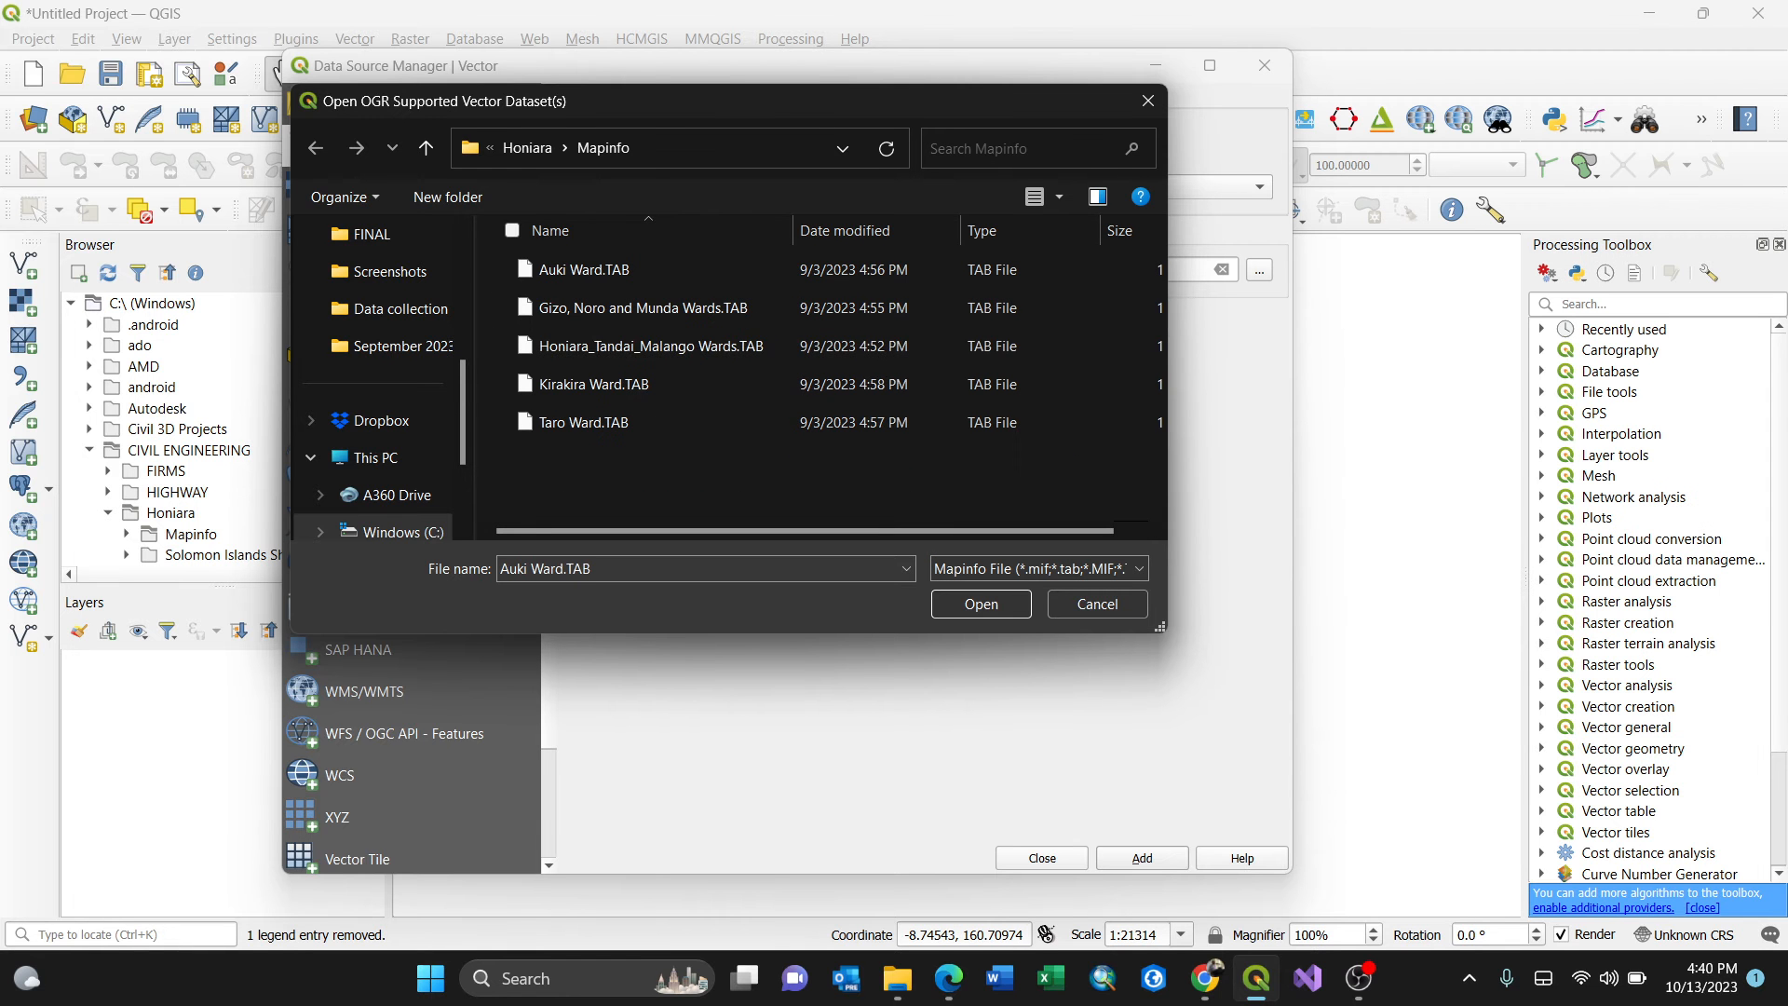
Step: Select Auki Ward.TAB and bring up its layers available to add
click(583, 423)
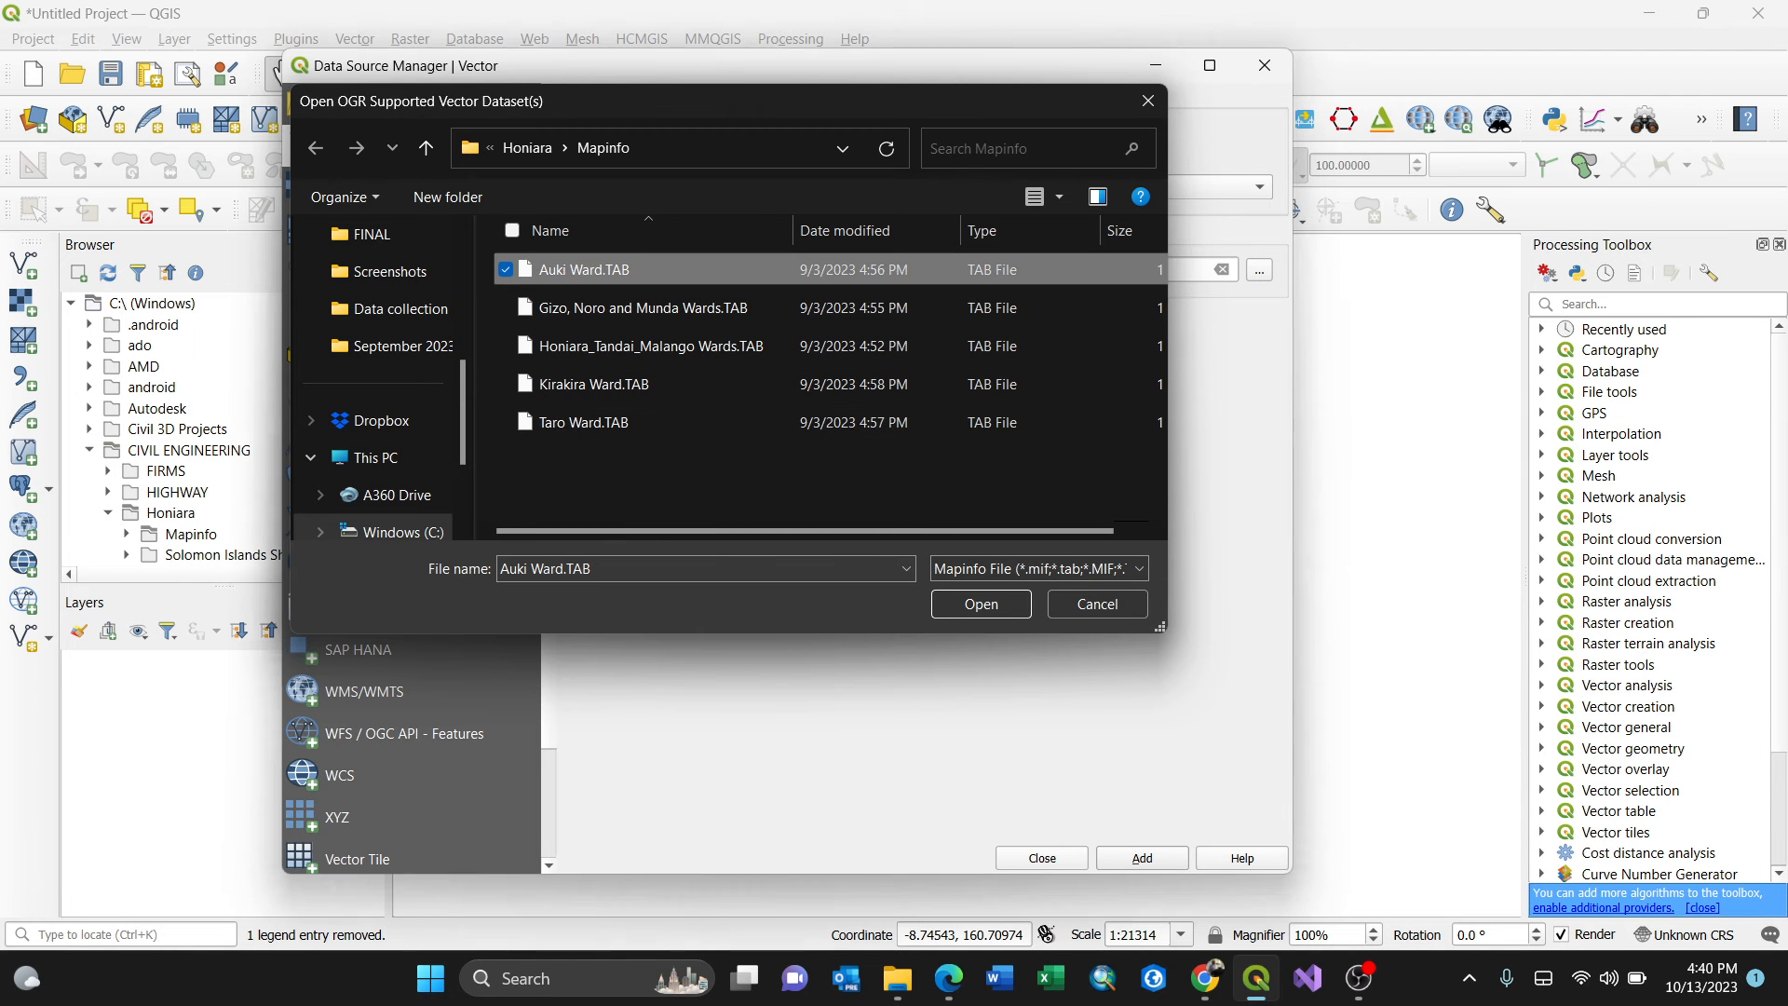
click(978, 603)
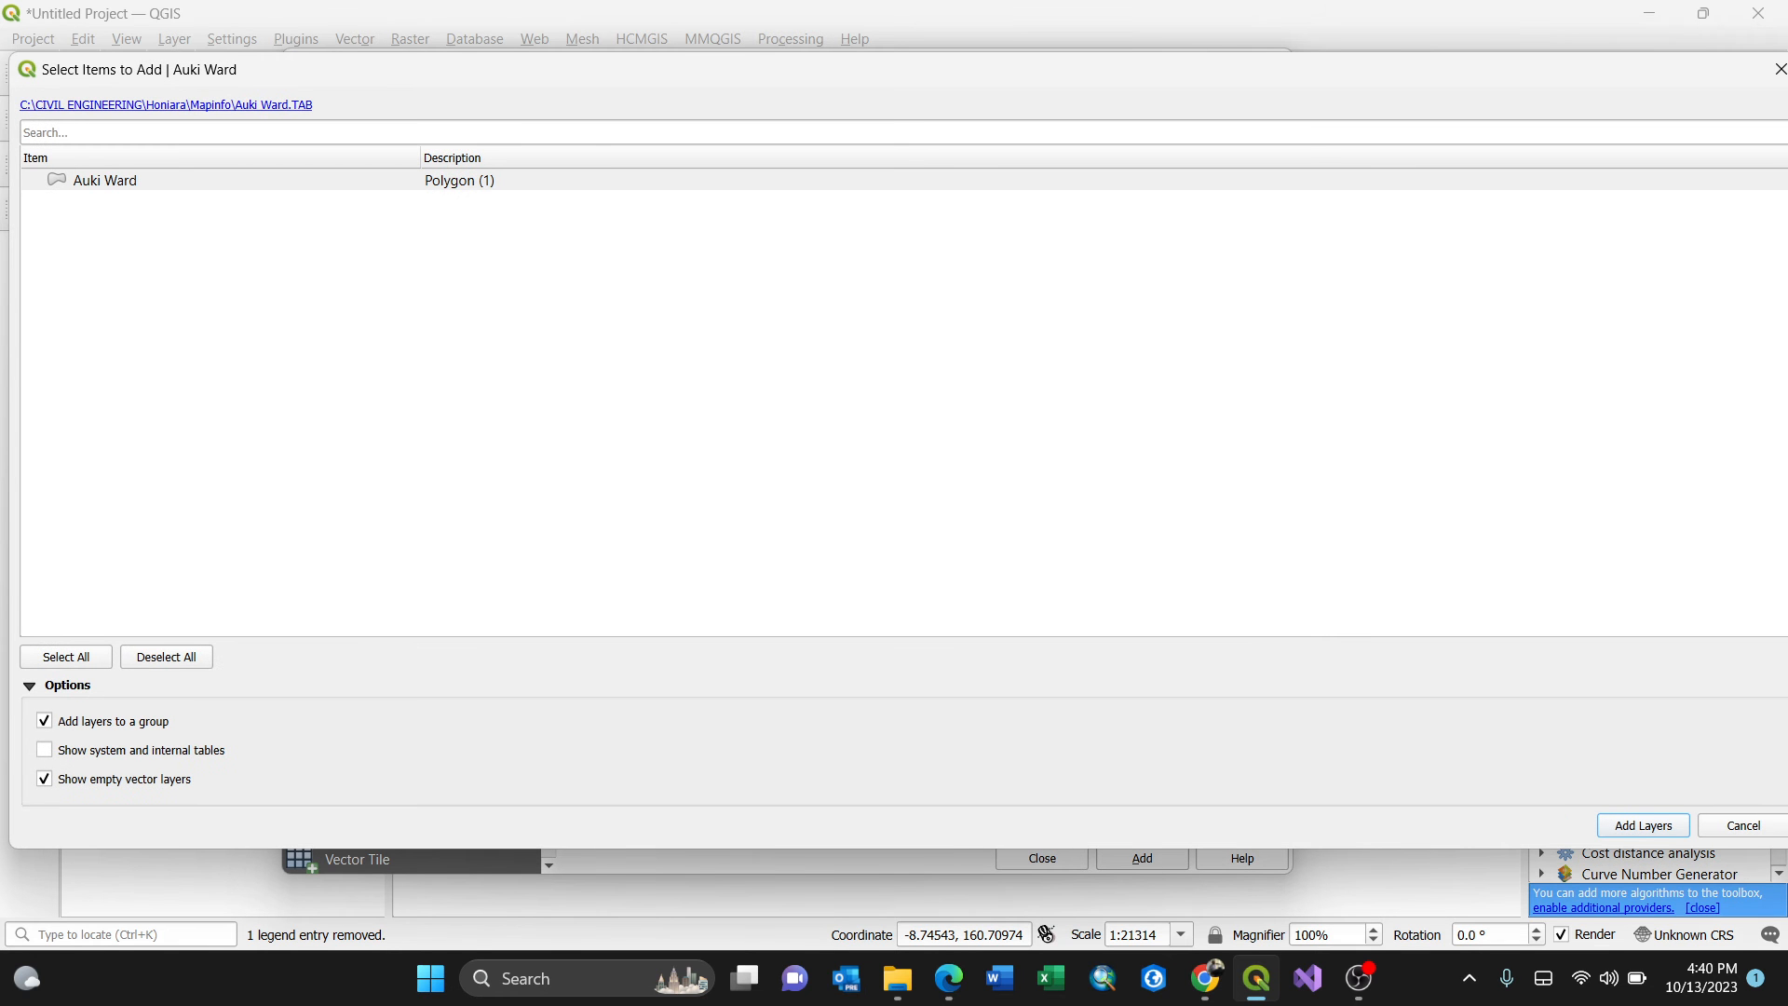
Step: Add the Auki Ward polygon layer to the map and bring up its layer options
click(1642, 825)
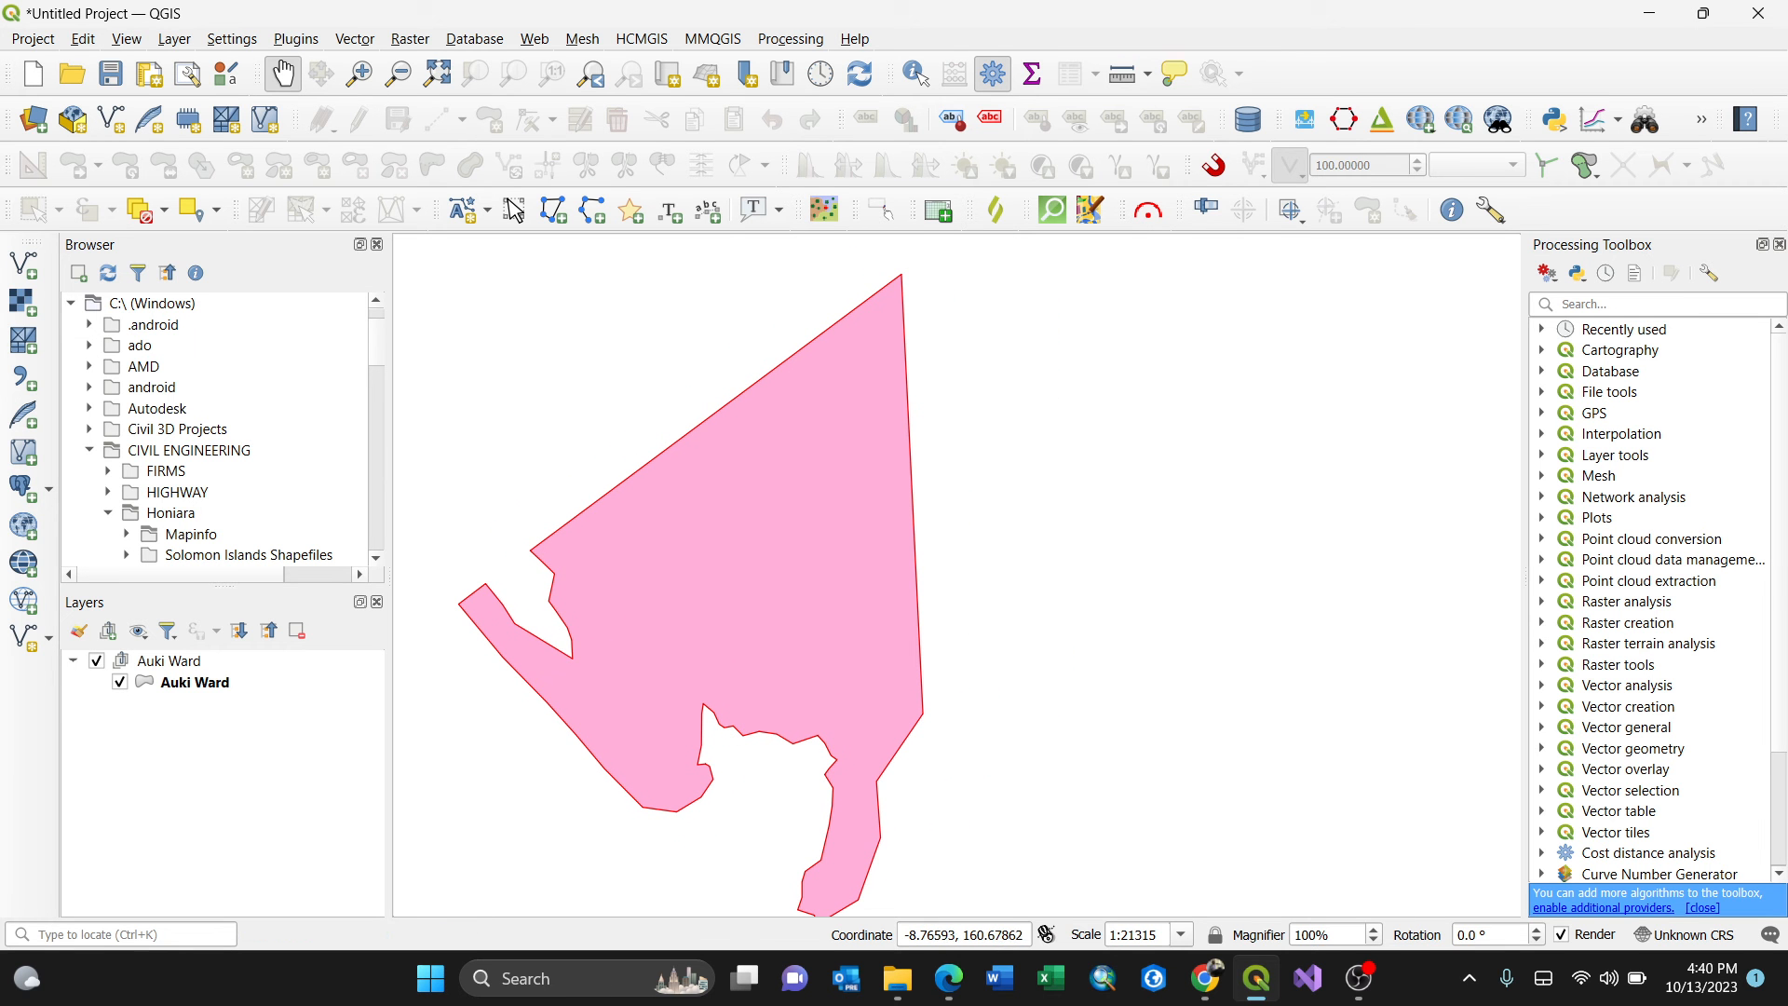
right_click(194, 682)
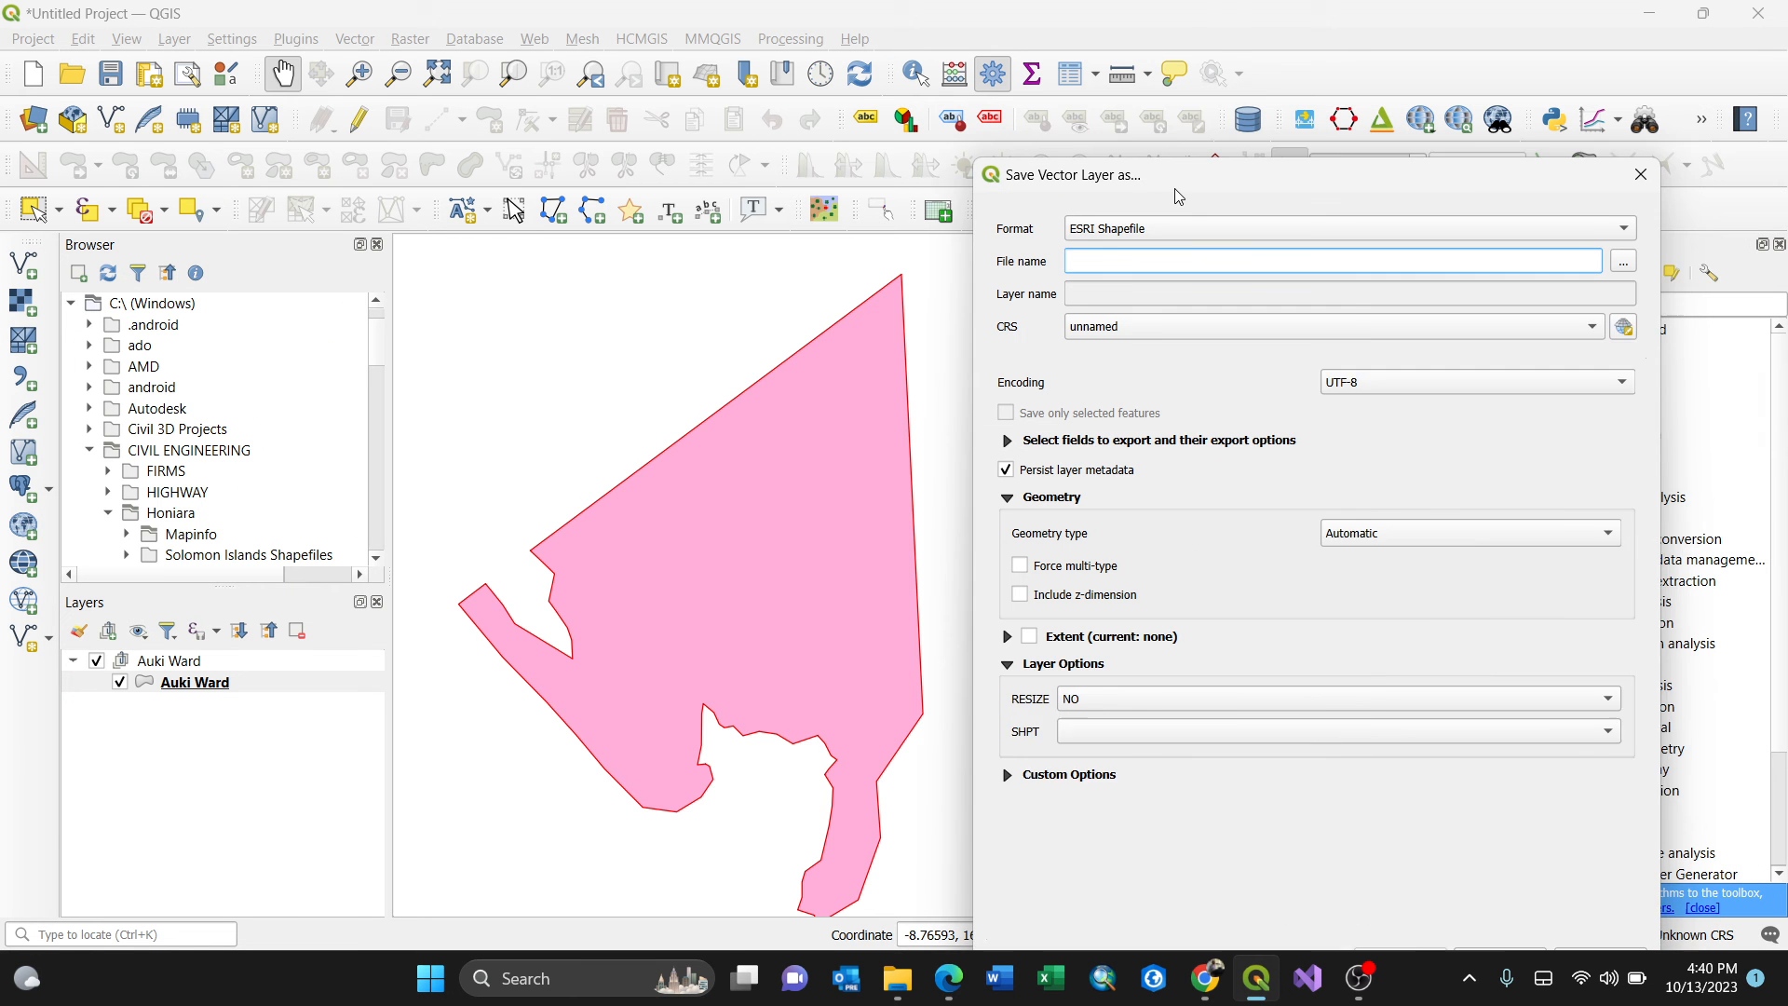
Step: Set the output CRS to WGS 84 / UTM zone 57S (EPSG:32757)
click(1345, 227)
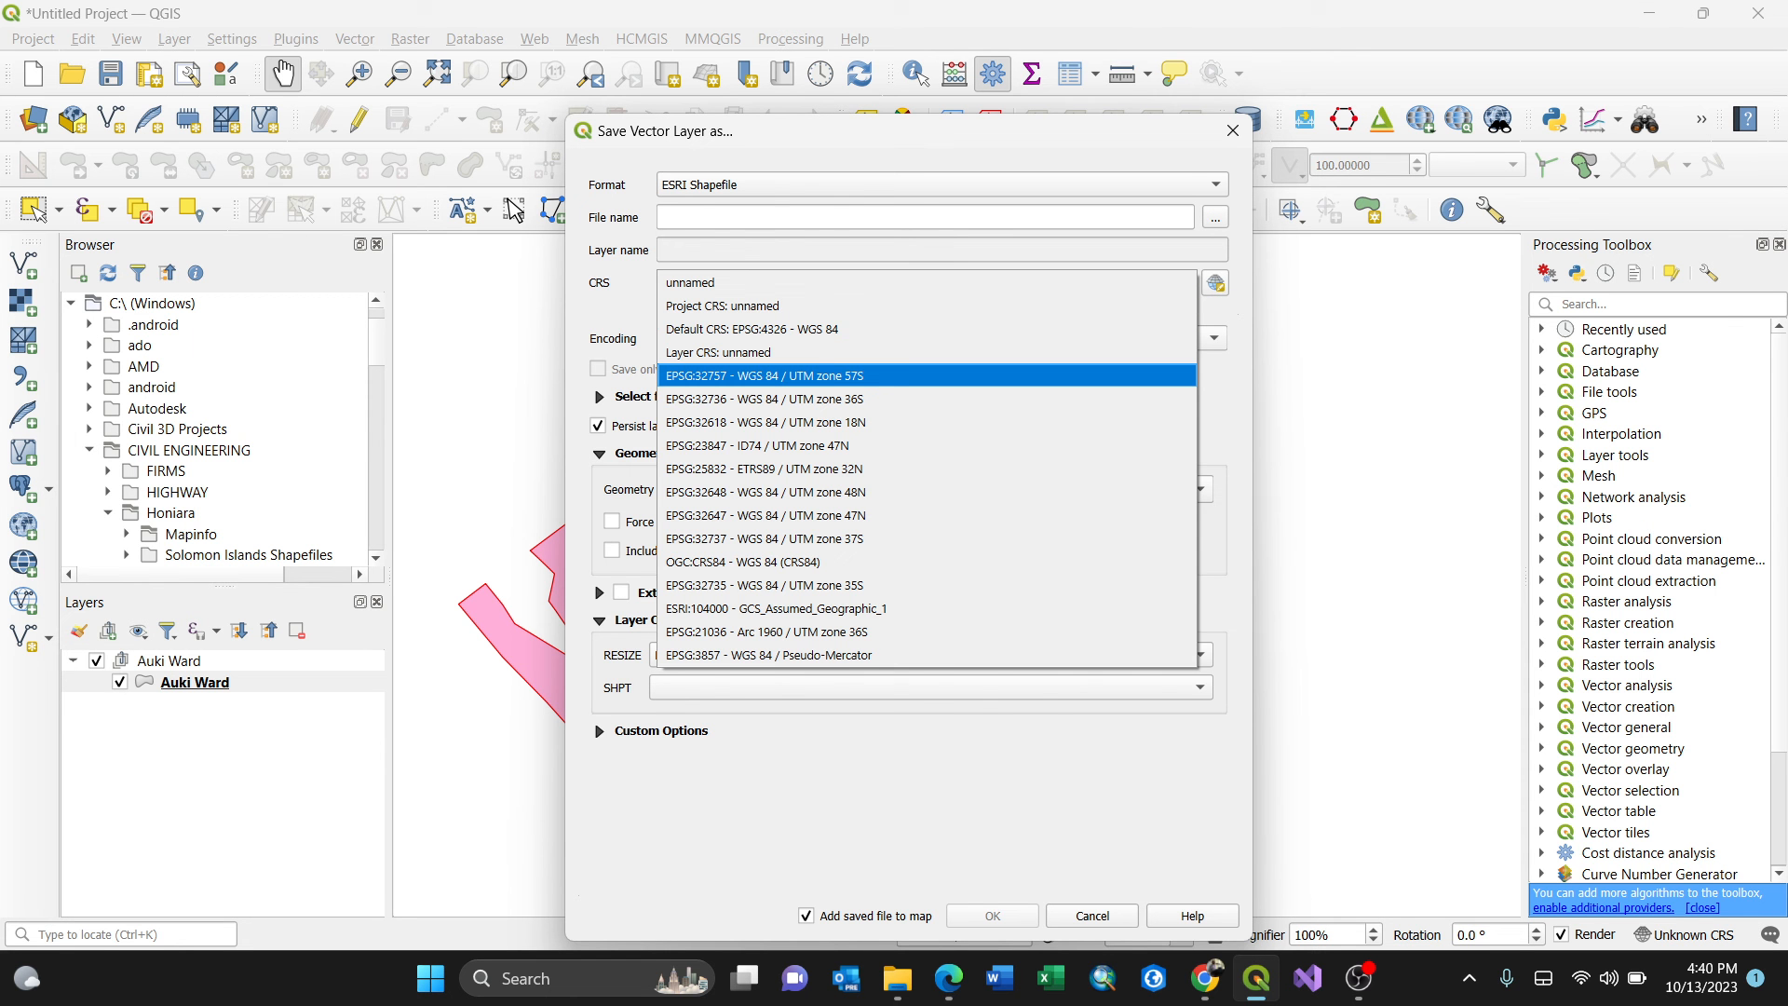
click(766, 374)
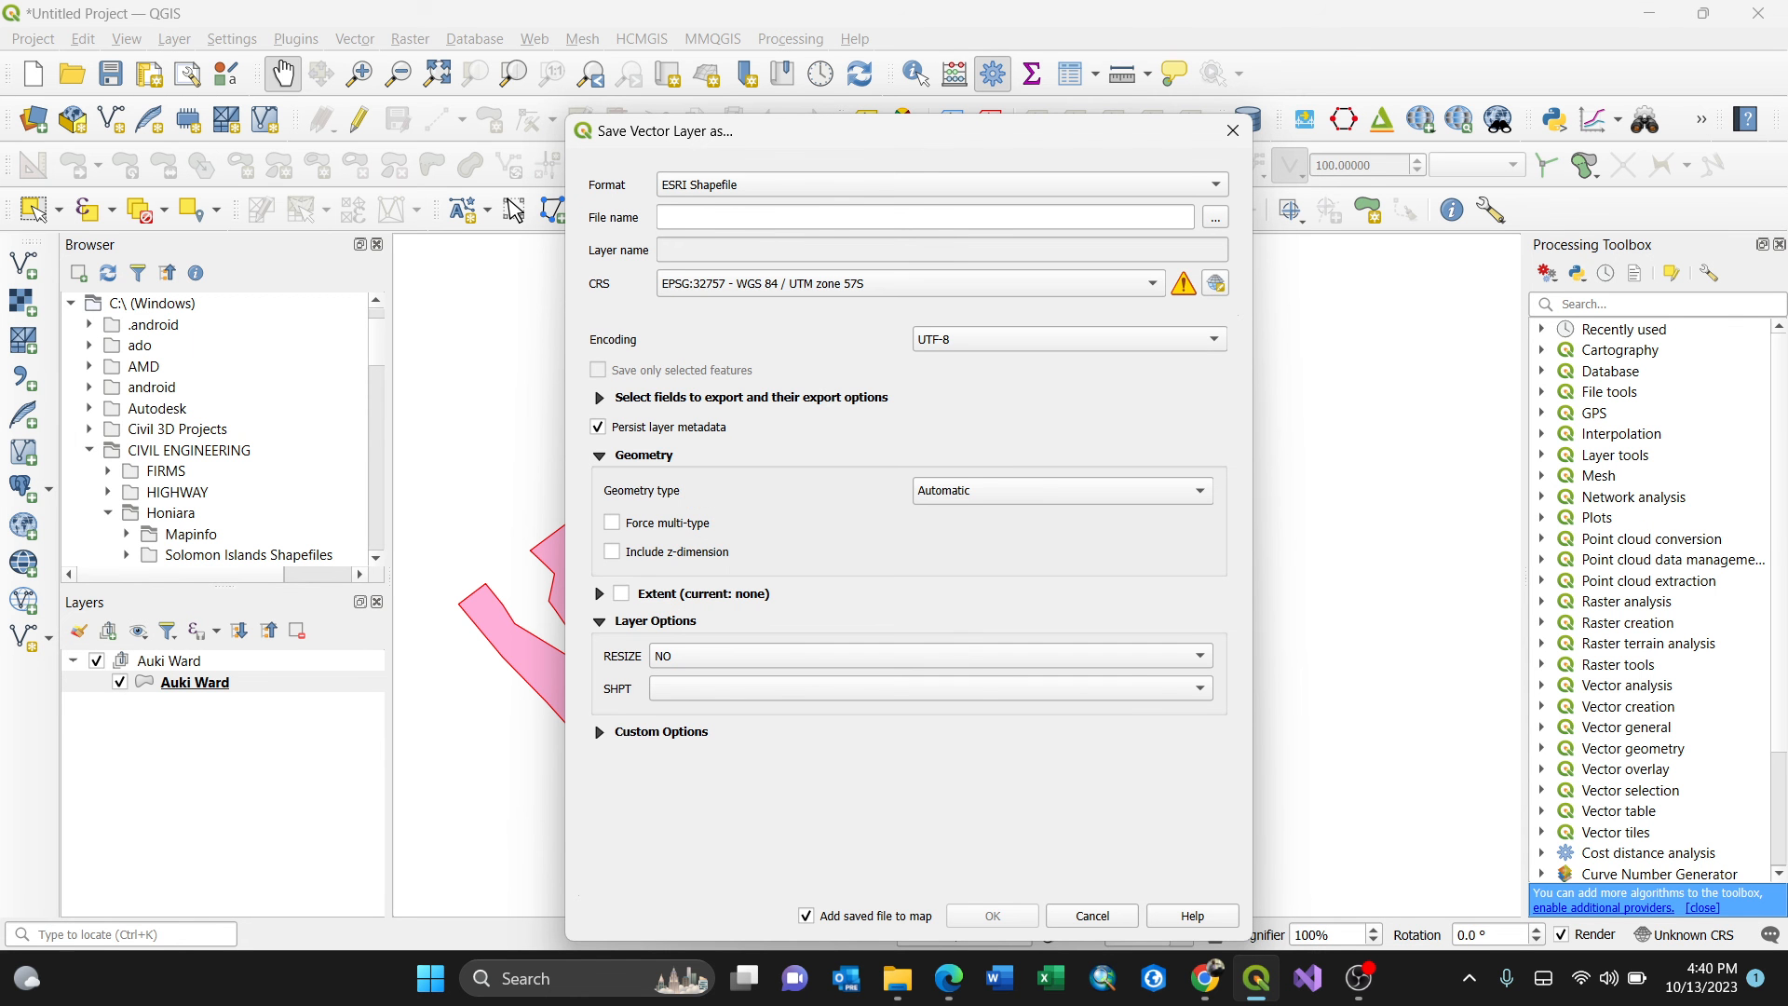
Step: Save the export as shapefile 'Auki' on the Desktop and run it, adding it to the map
click(1213, 218)
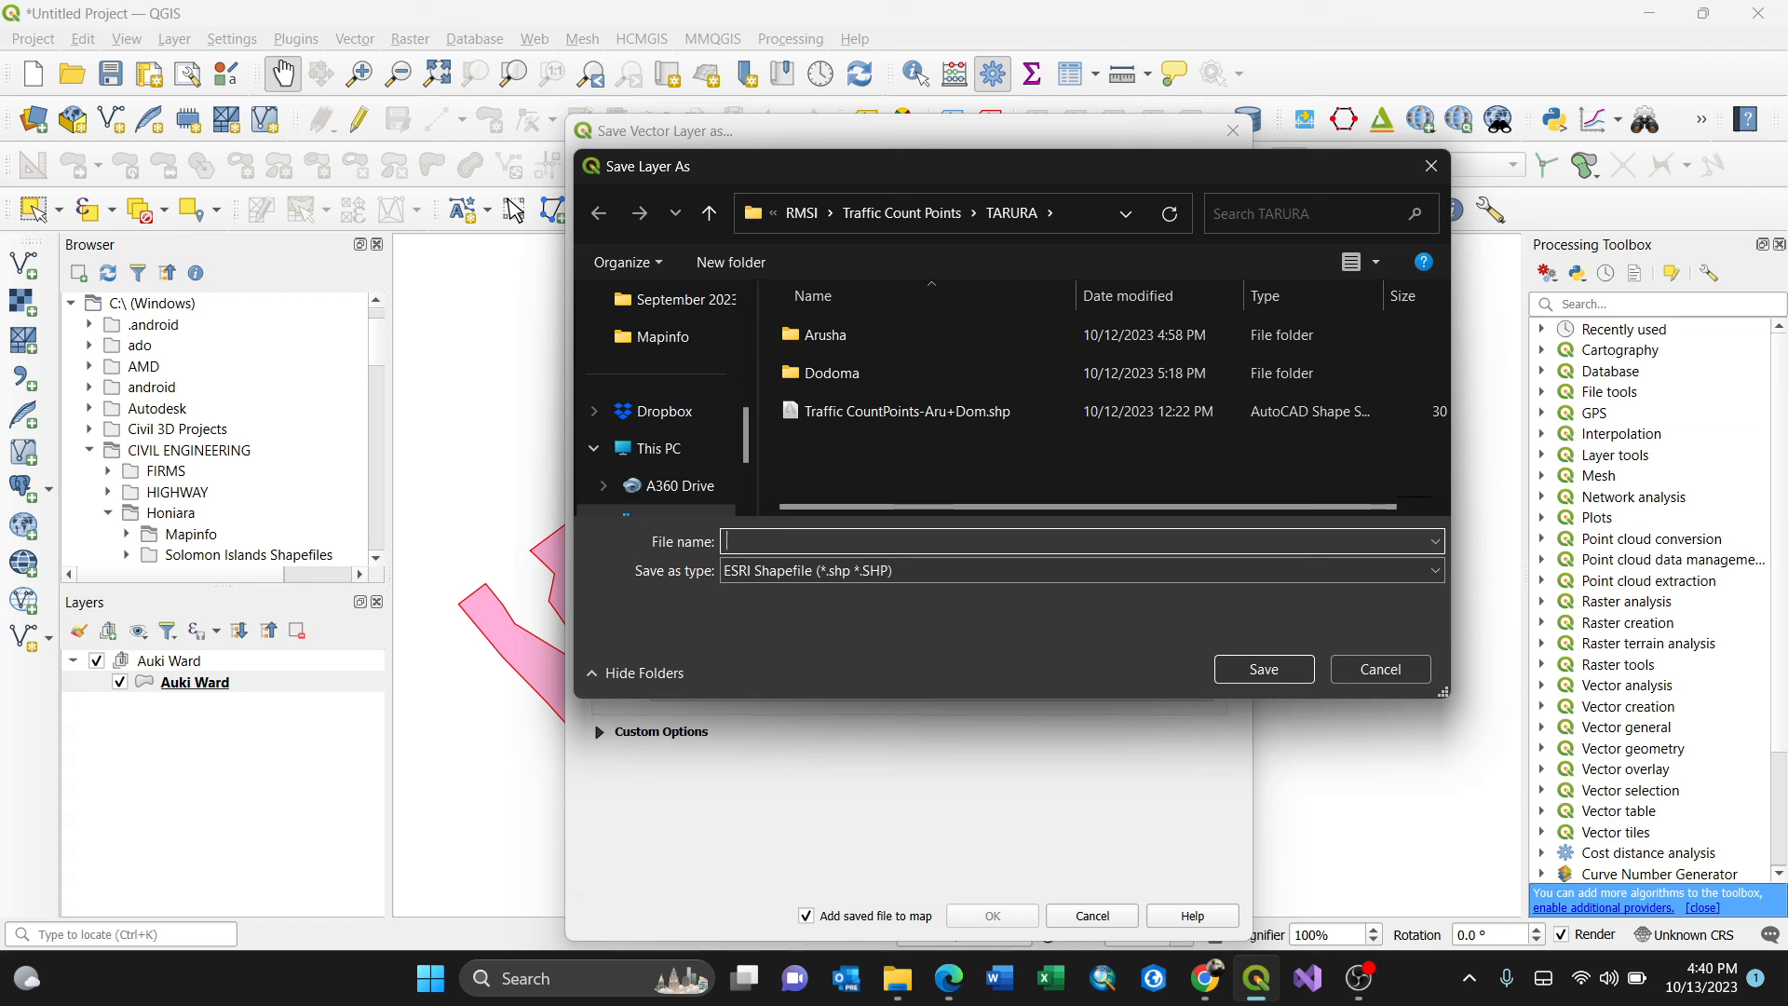
click(663, 410)
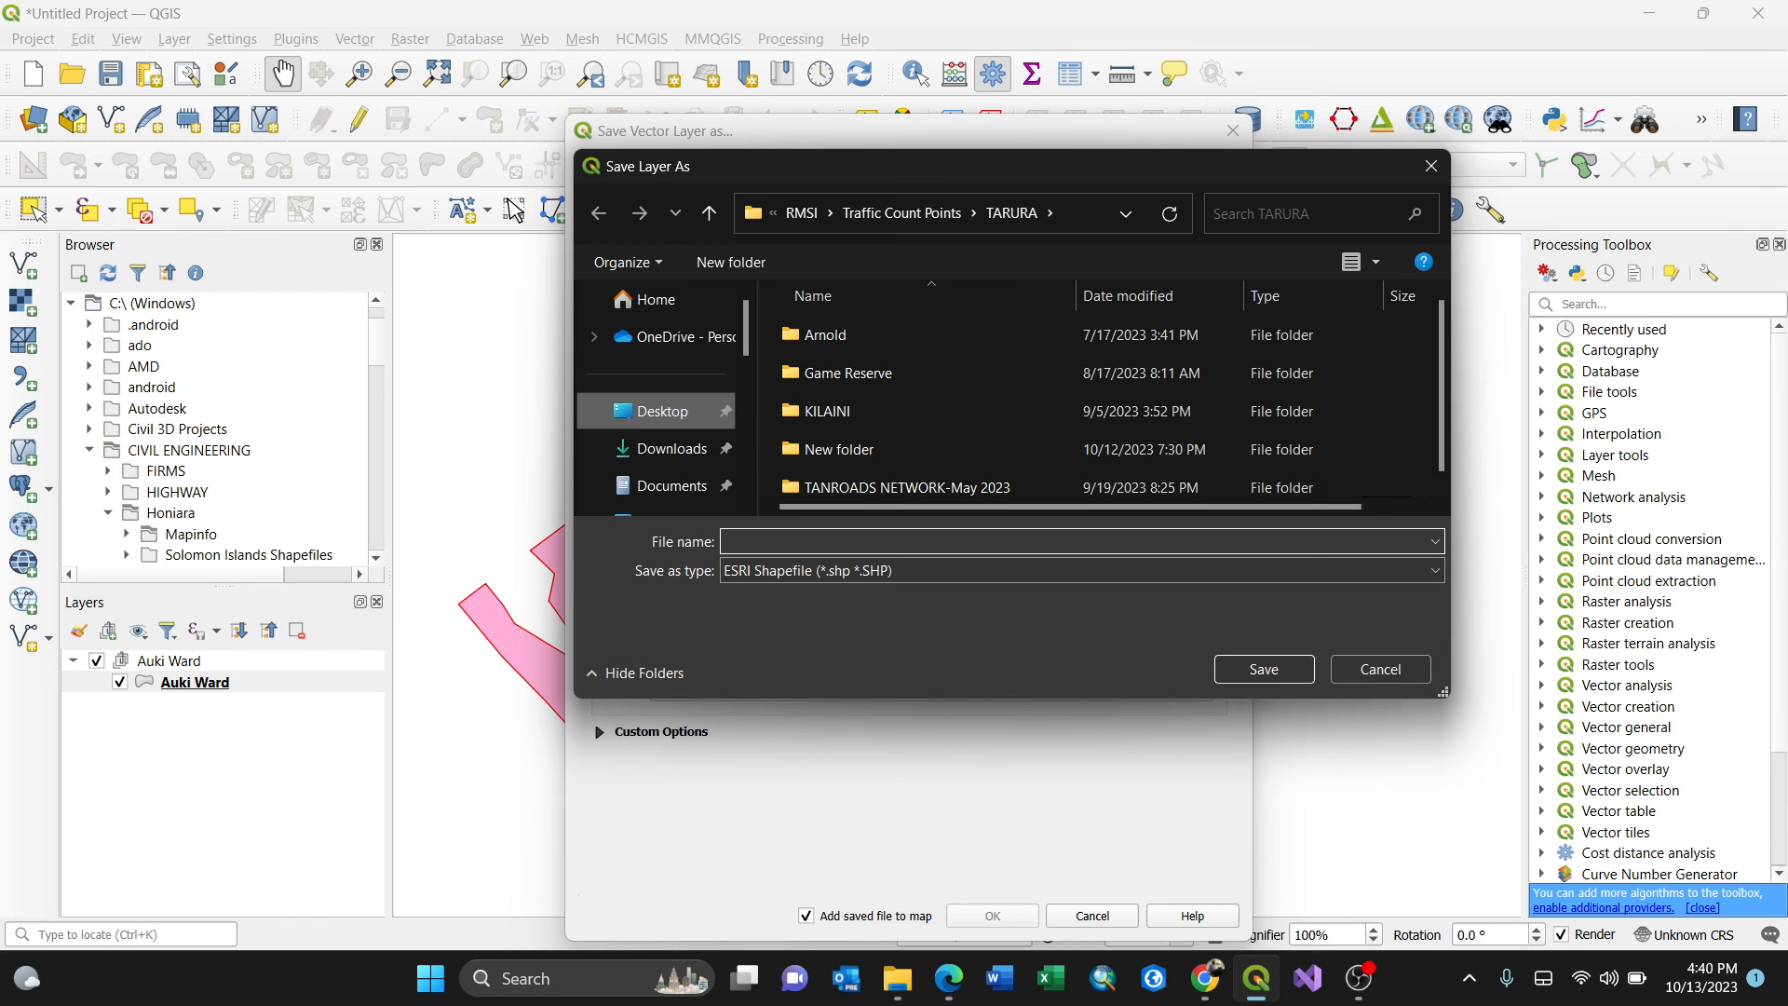
text(A)
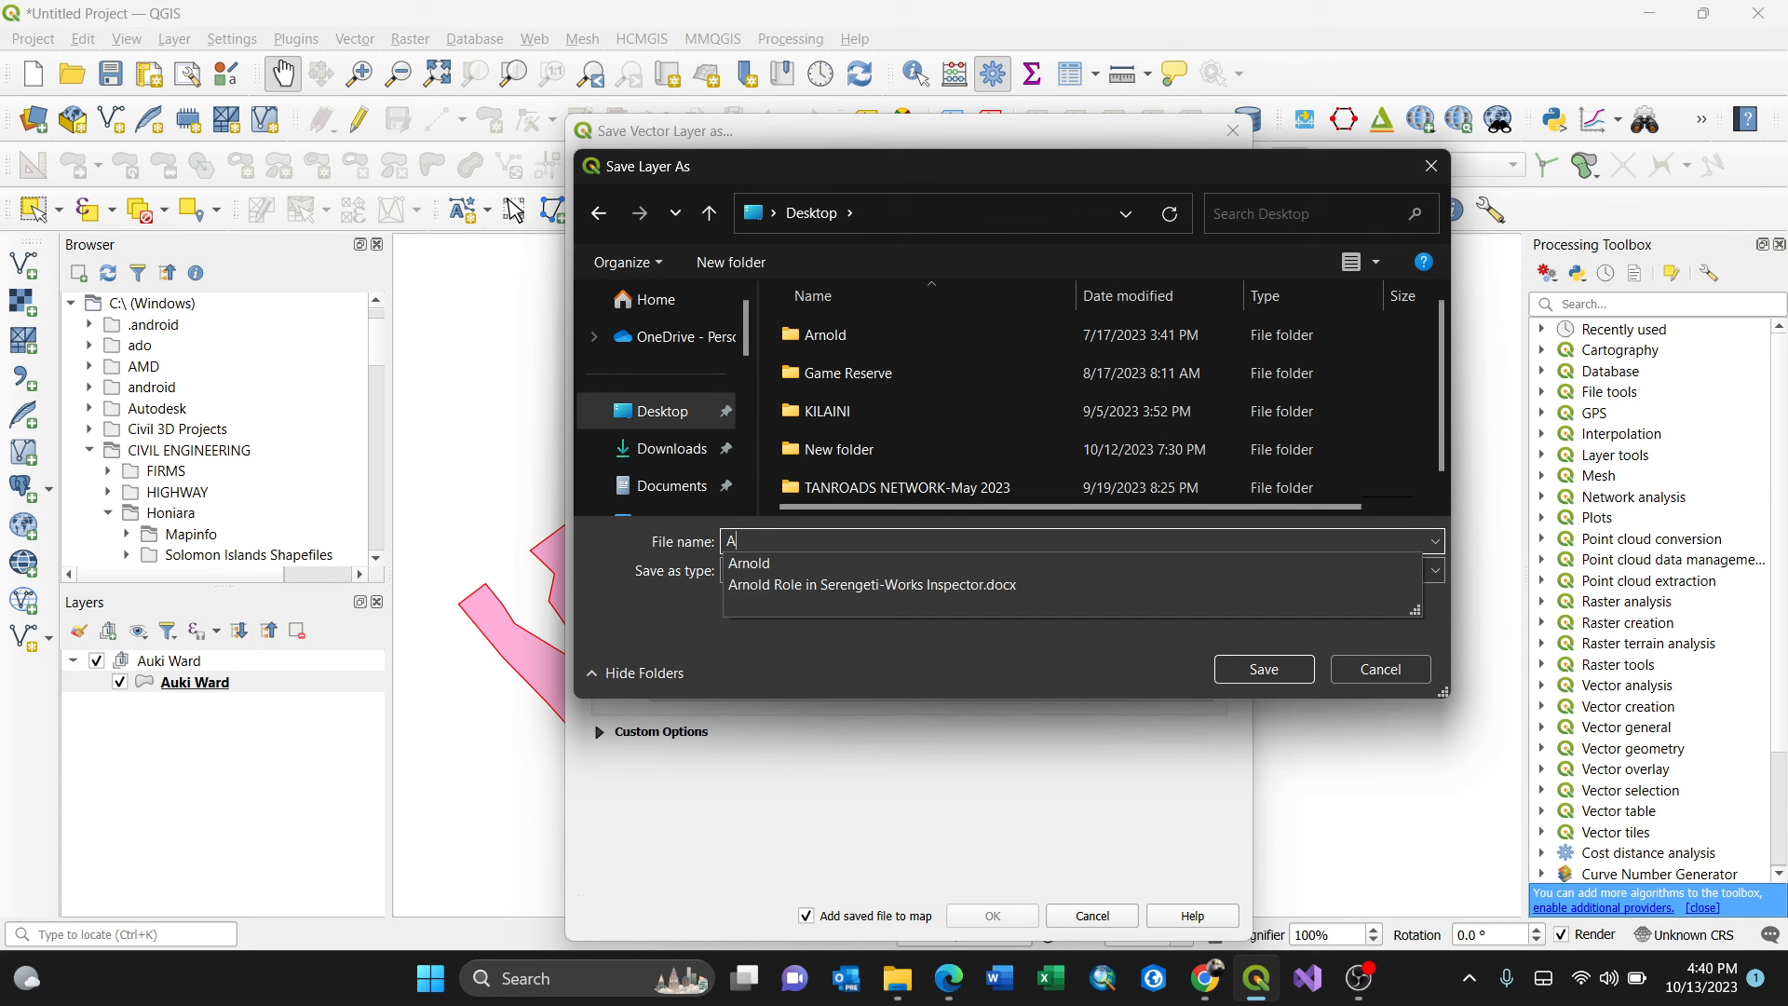
text(uki)
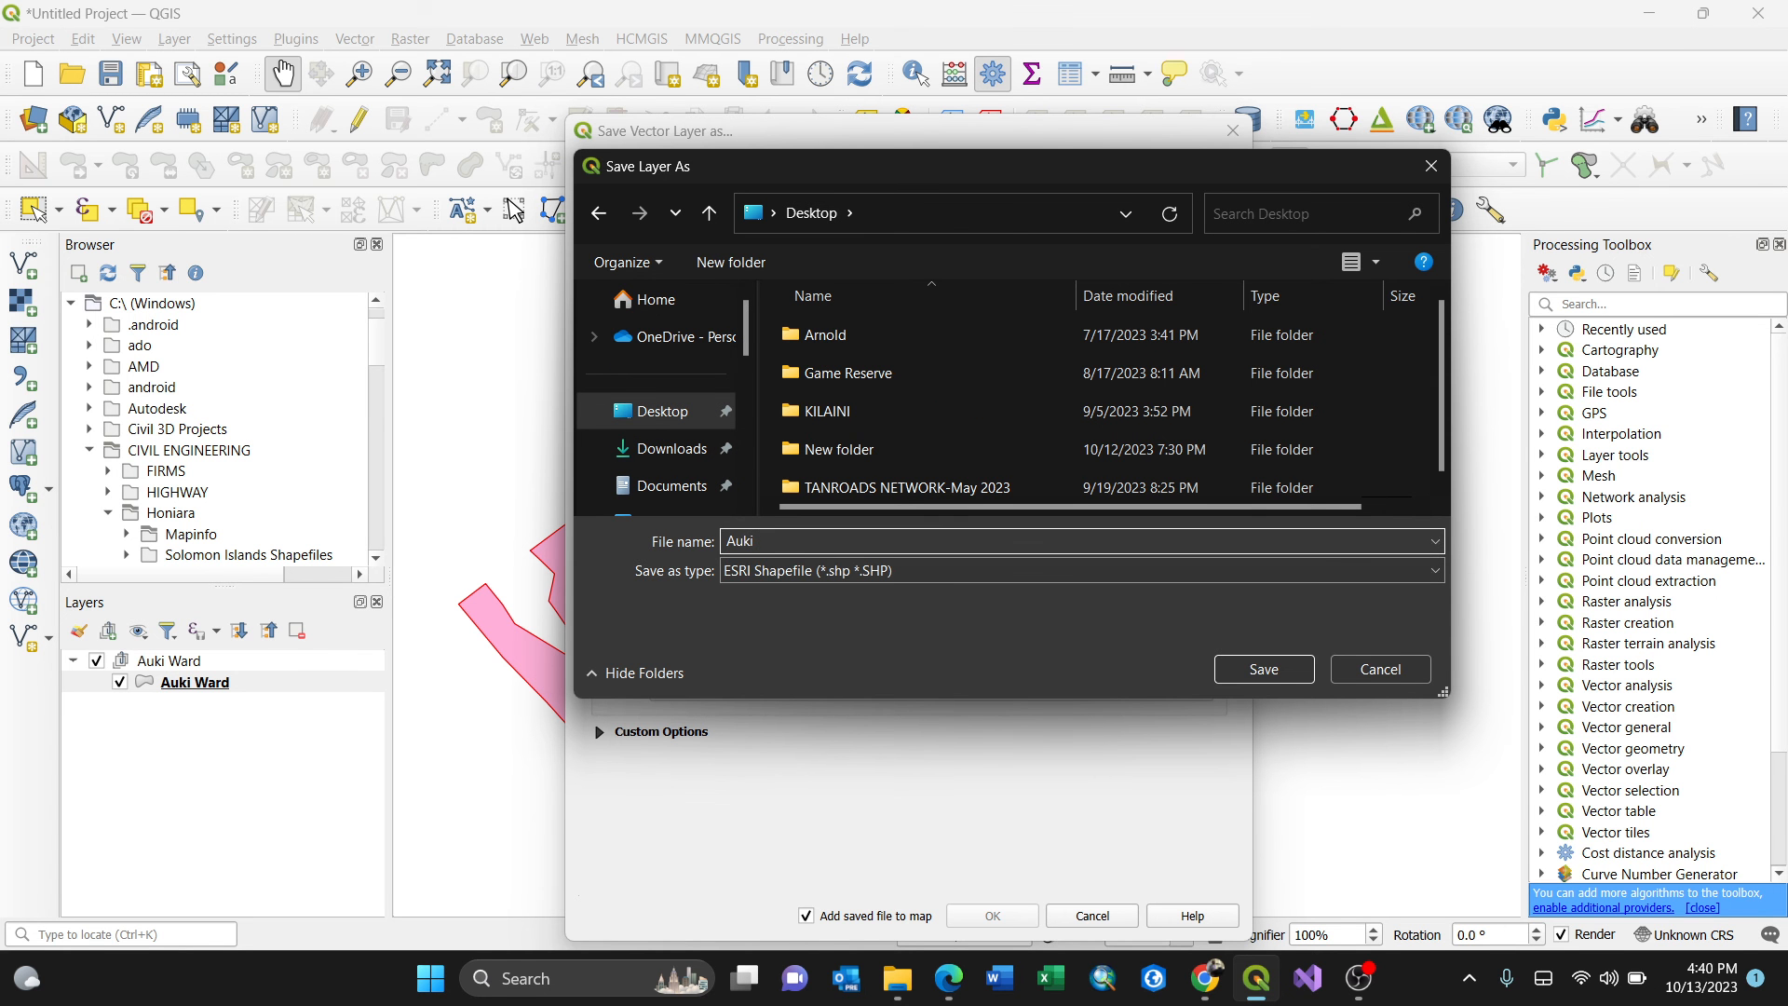
click(1261, 668)
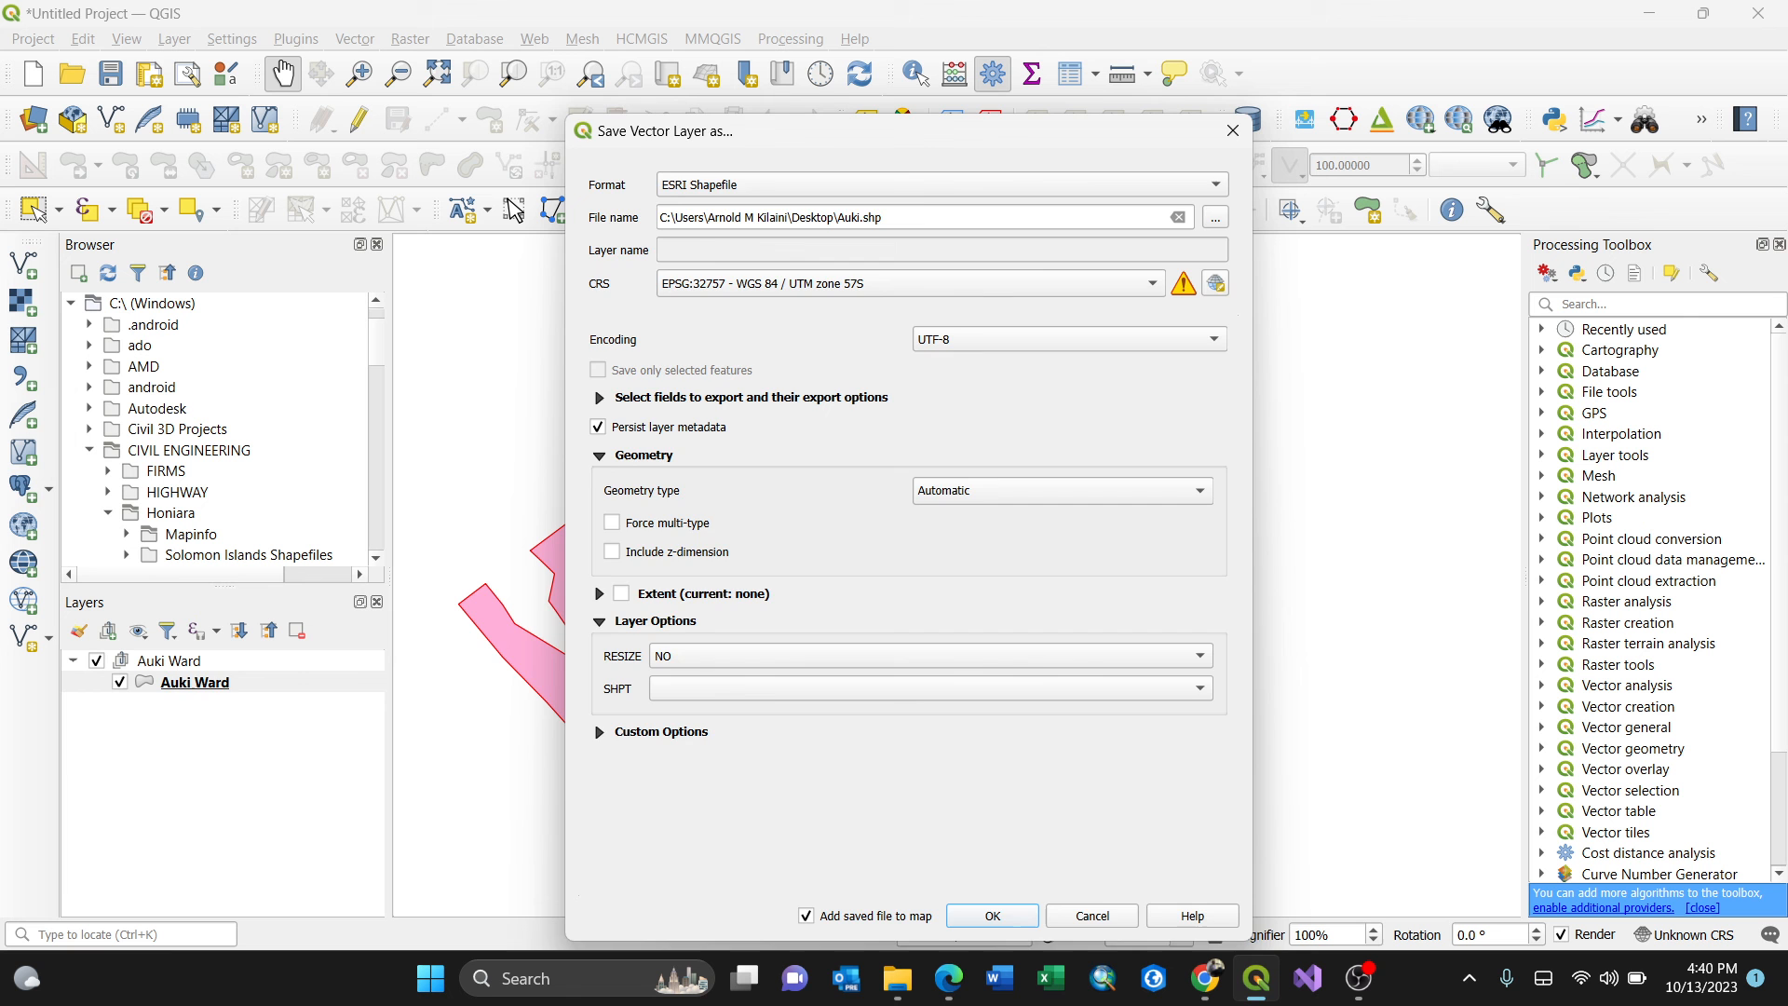
click(989, 916)
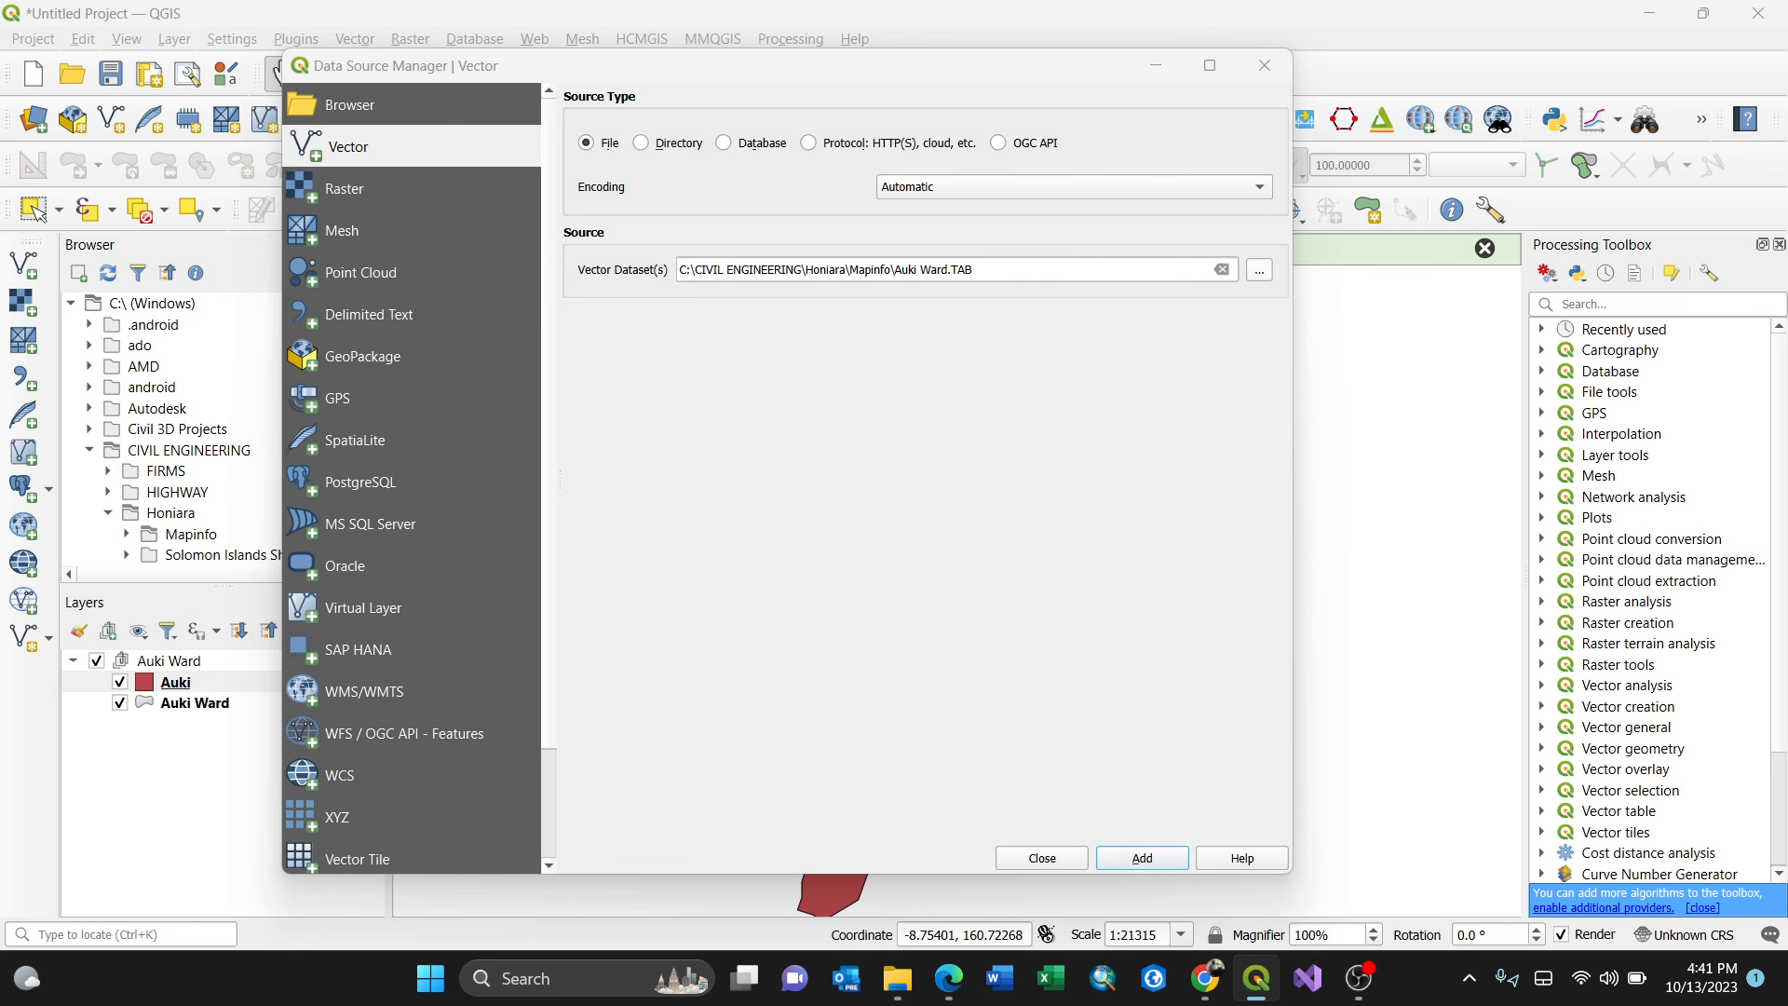
Step: Check Auki.shp on the Desktop in the file browser, then dismiss the dialogs
click(1258, 268)
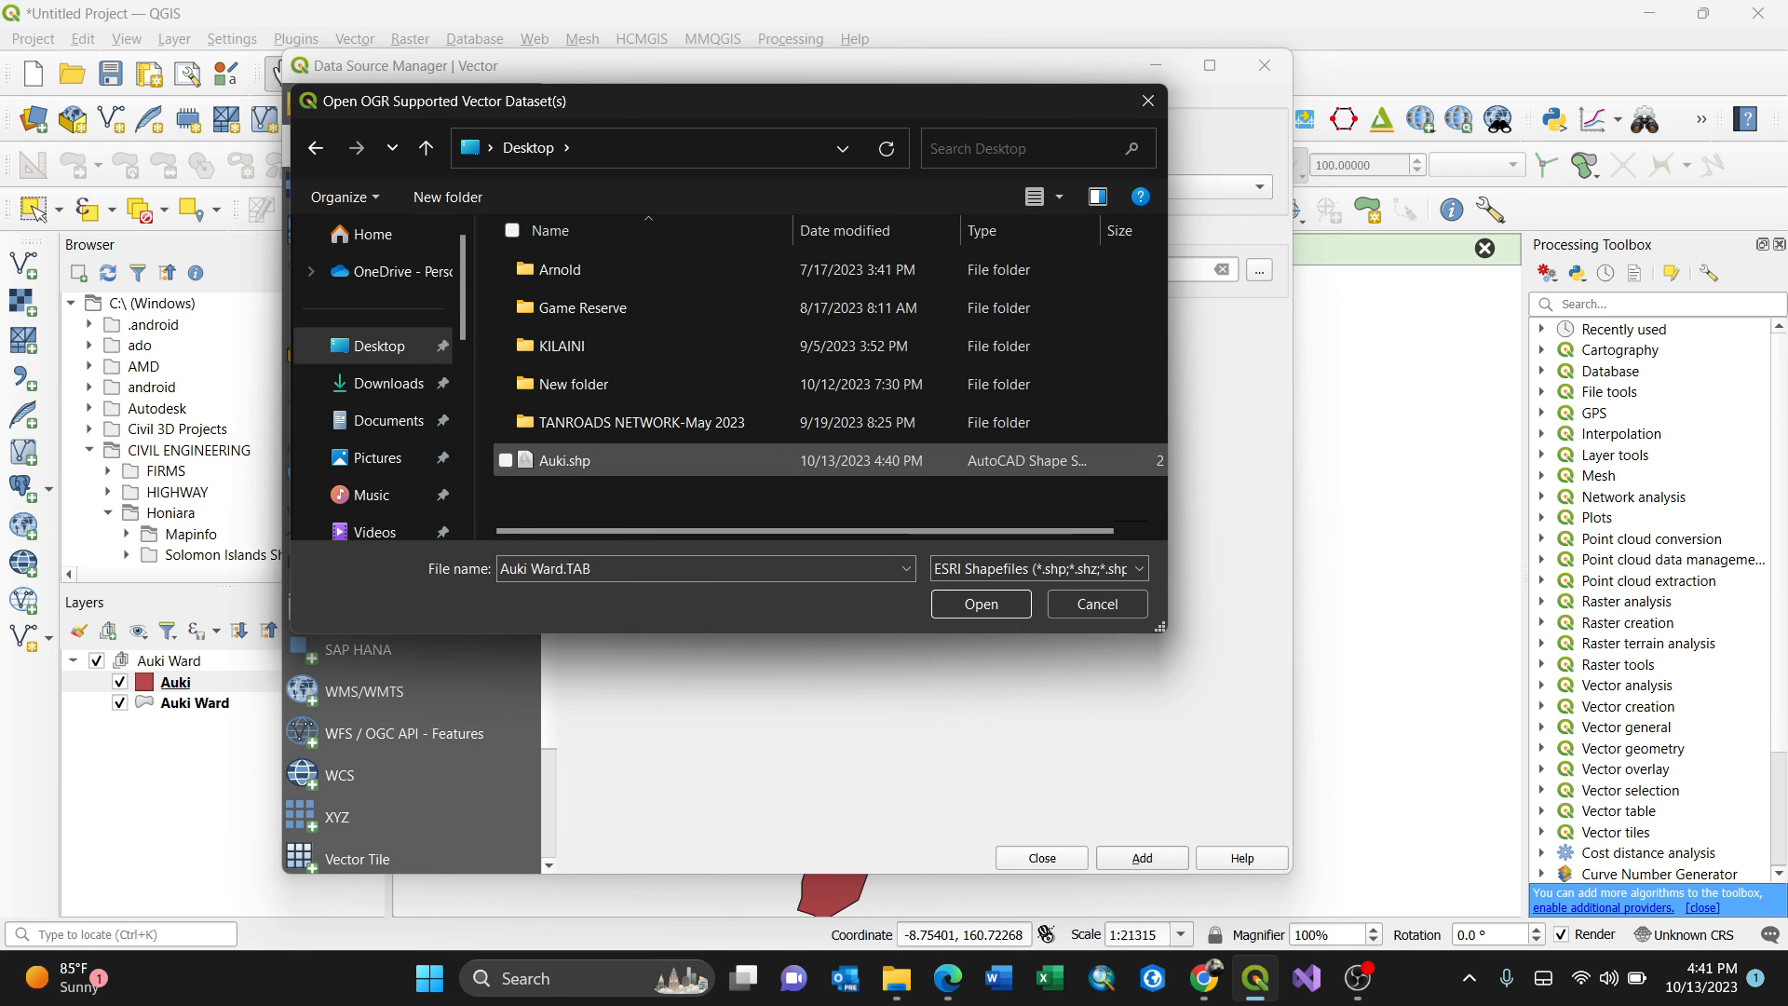
click(978, 604)
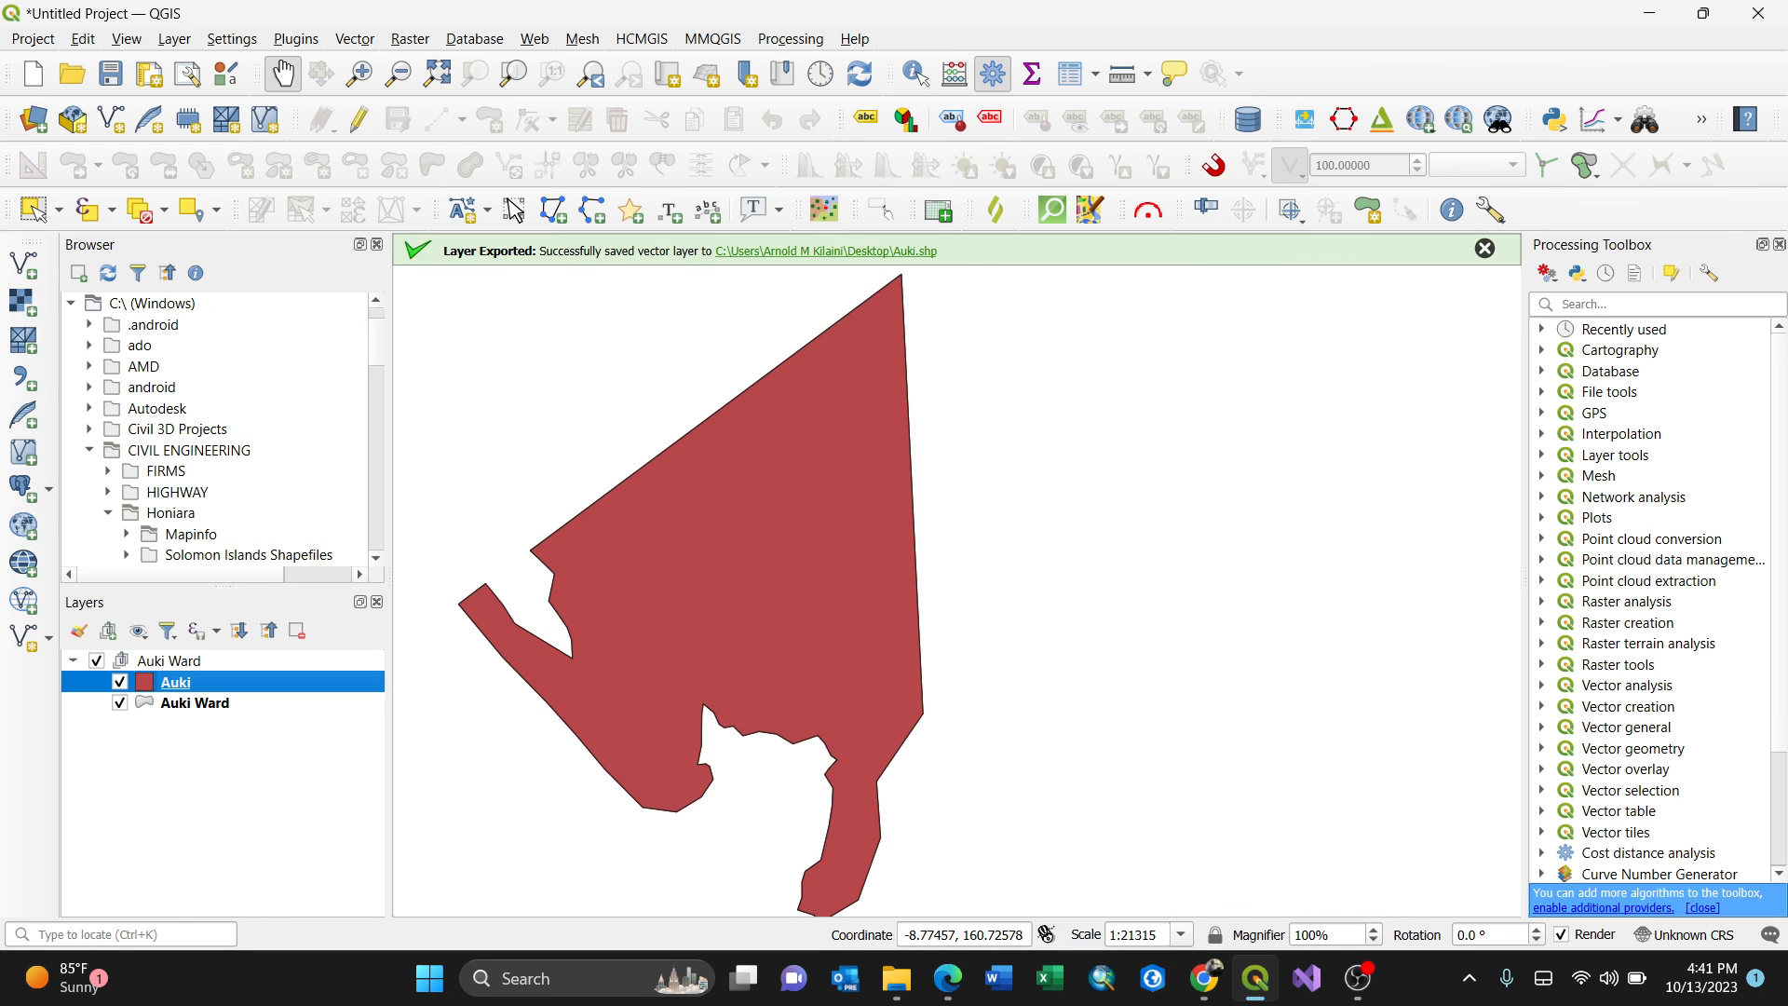